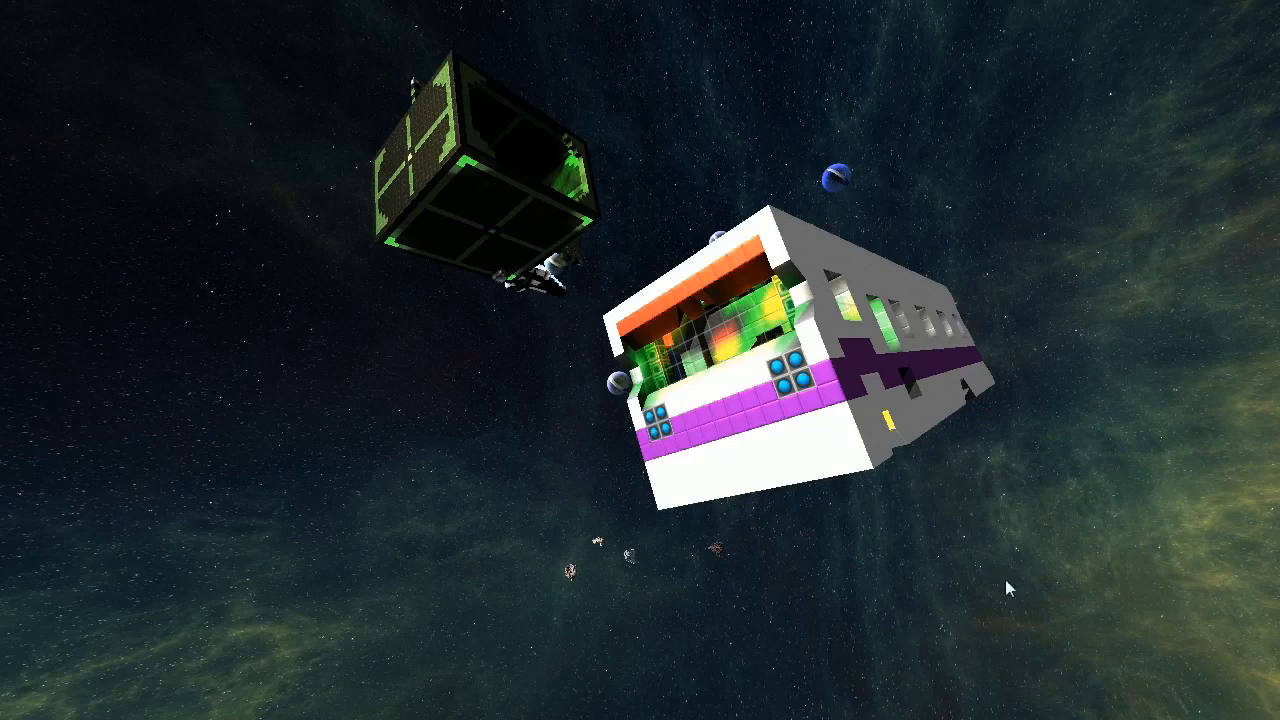
pyautogui.moveTo(1024, 663)
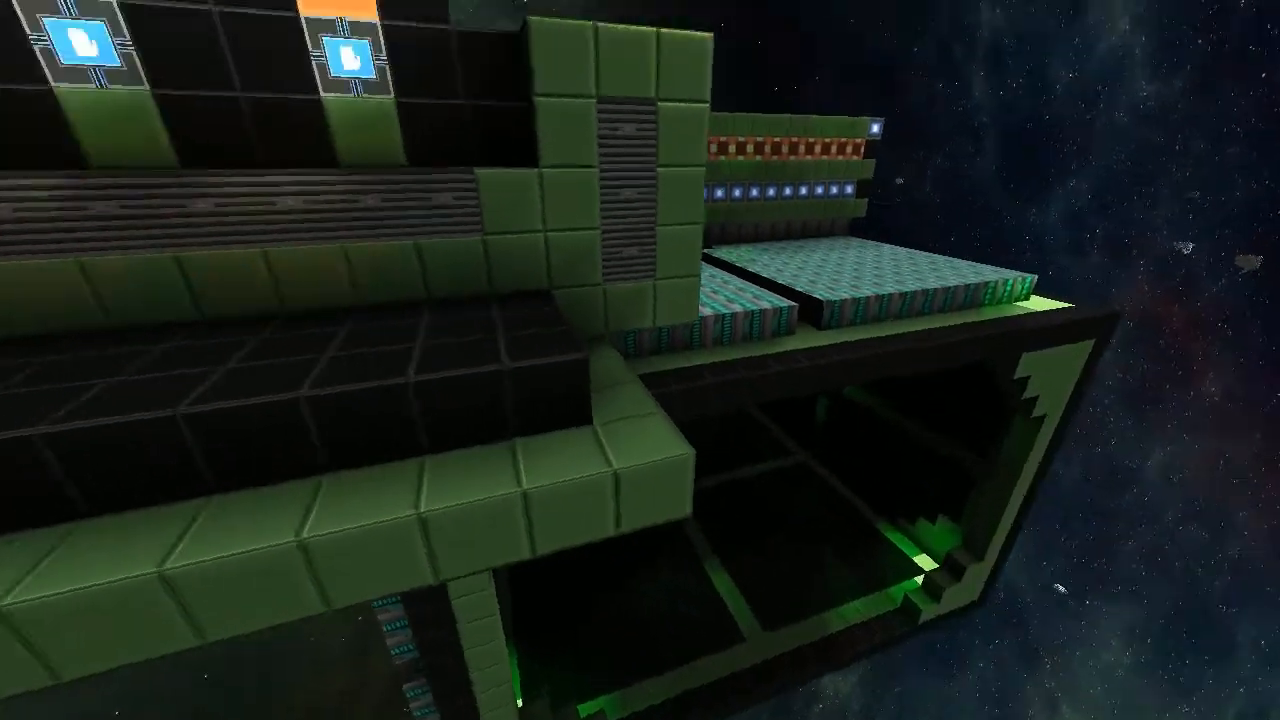
pyautogui.moveTo(640, 360)
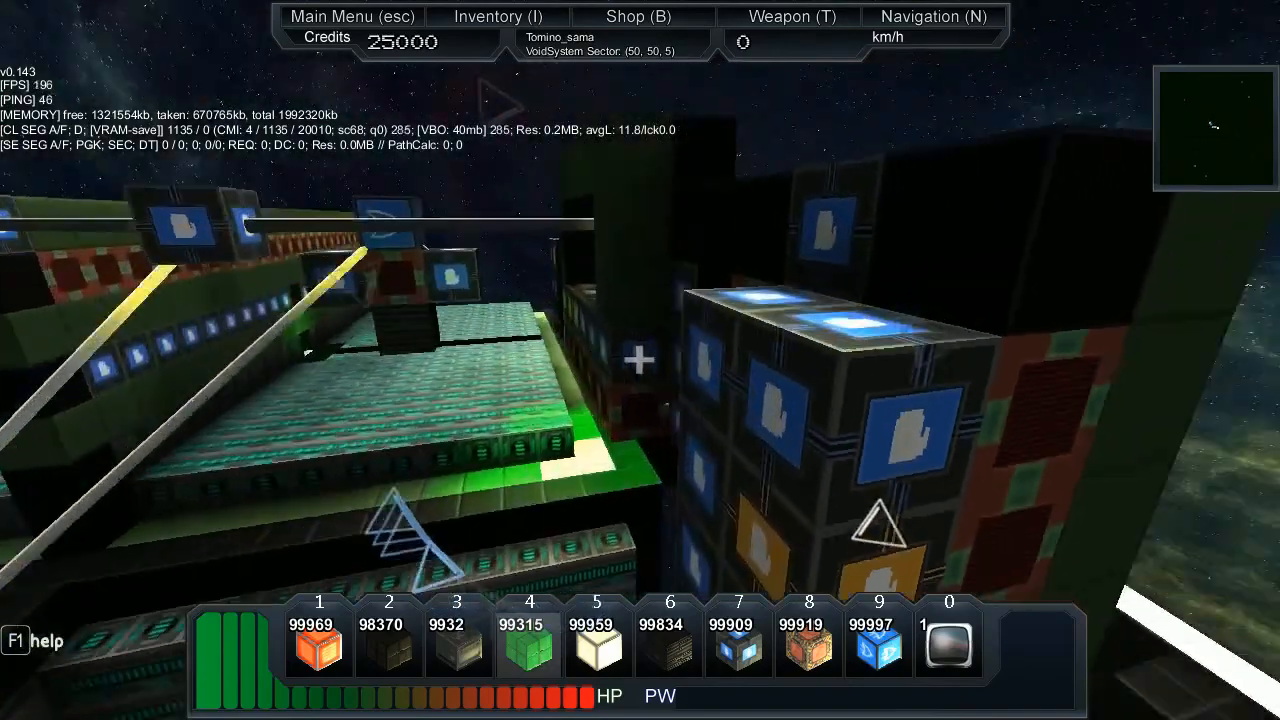
pyautogui.moveTo(640, 360)
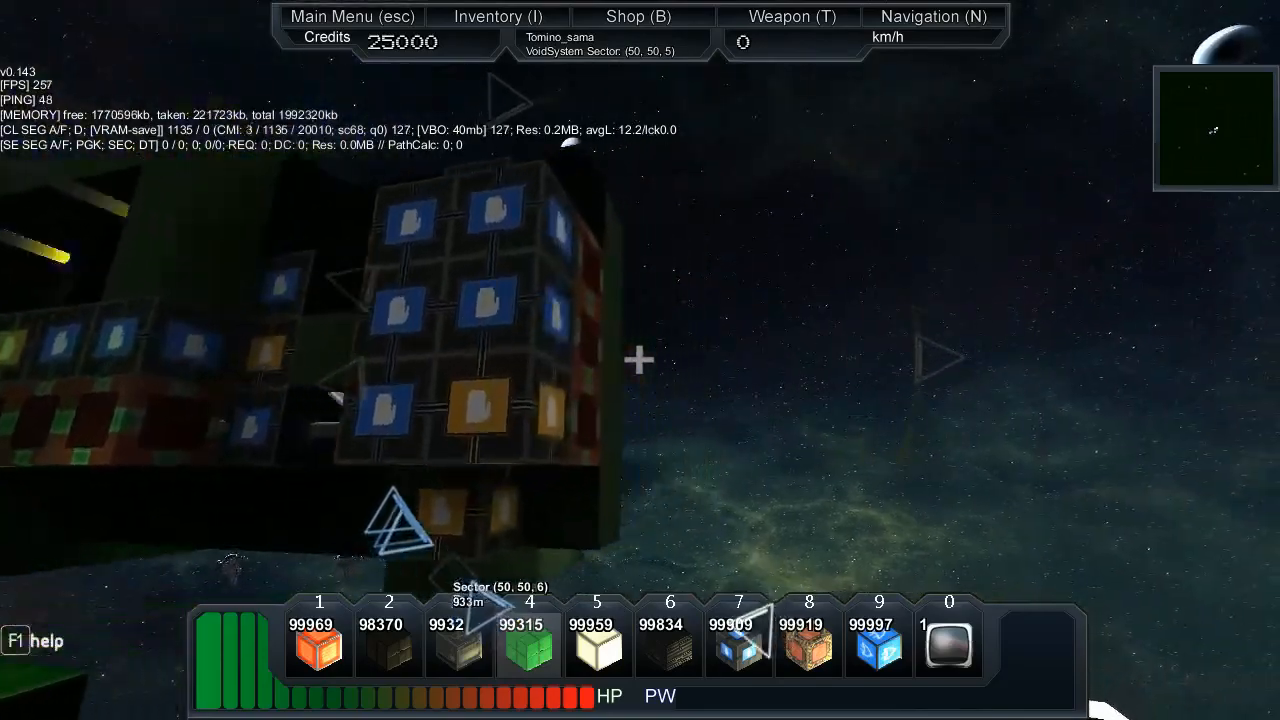
pyautogui.moveTo(640, 360)
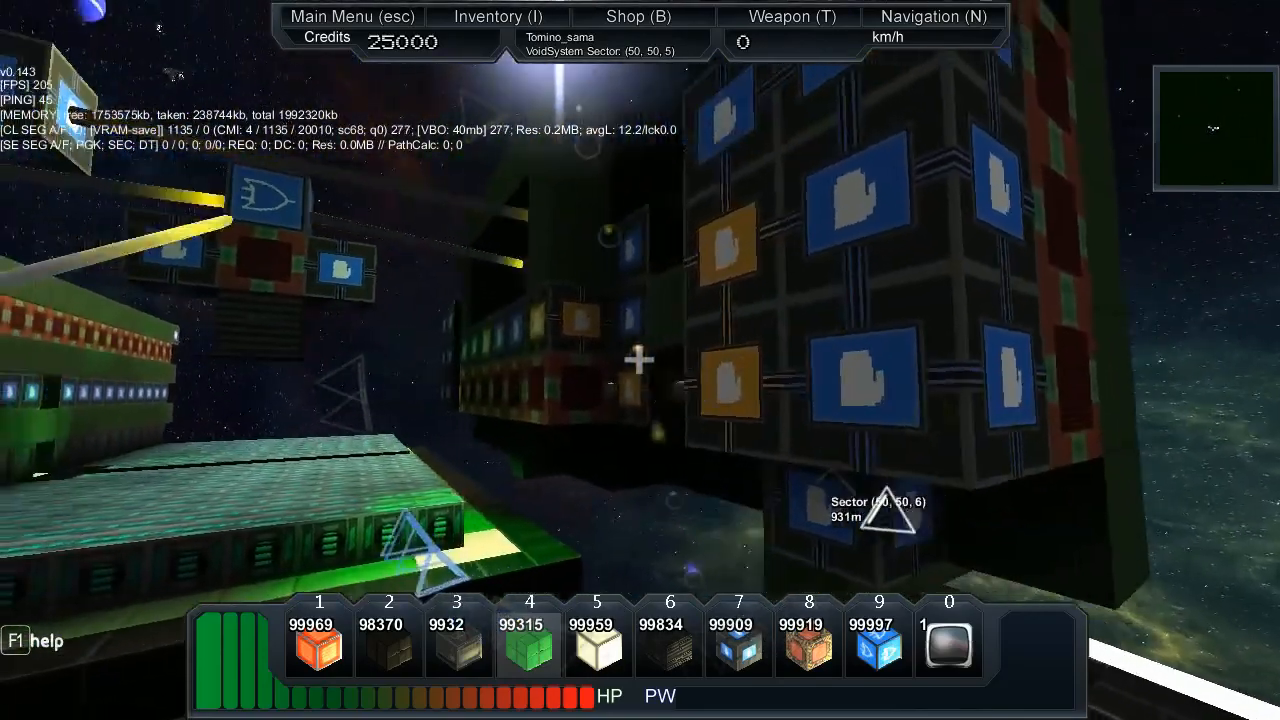